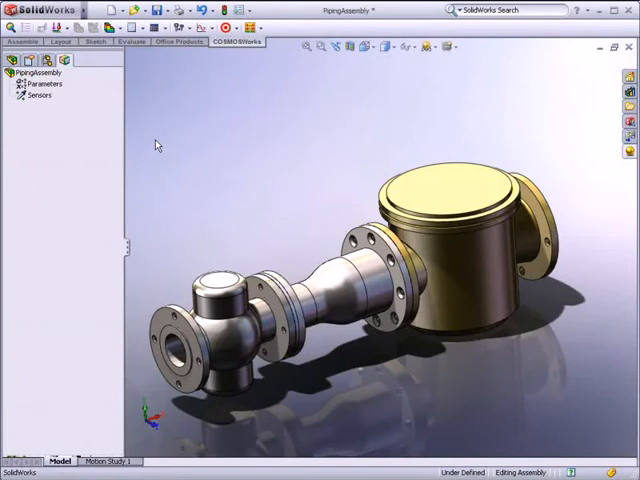
mouse_move(60, 88)
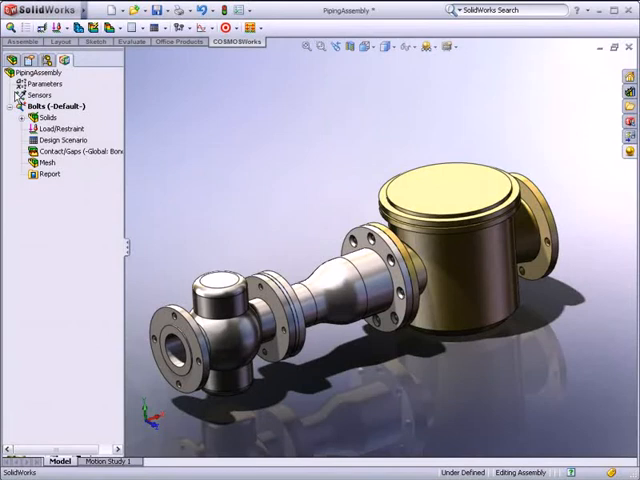
Apply a fixed restraint to the Regulator and Filter outer end faces
left_click(10, 116)
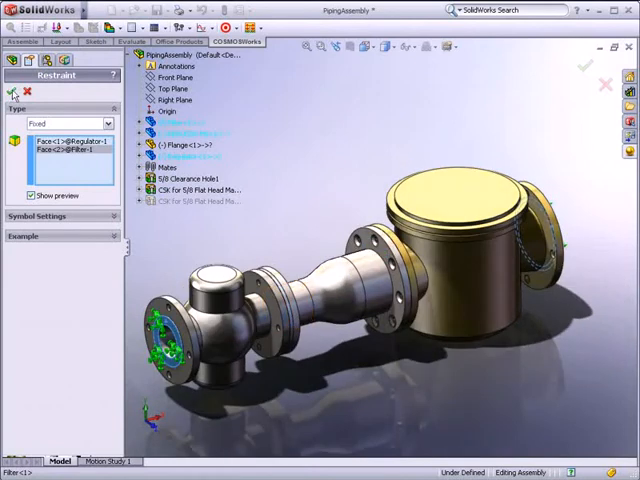
right_click(48, 176)
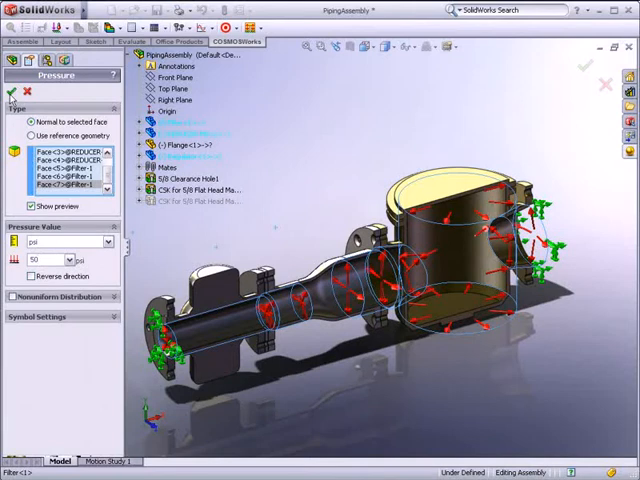
Confirm Pressure-1 and start a new connector under Load/Restraint
left_click(10, 92)
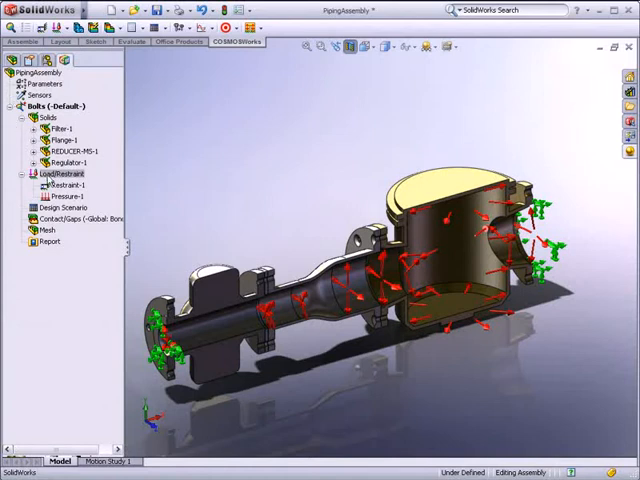
right_click(44, 176)
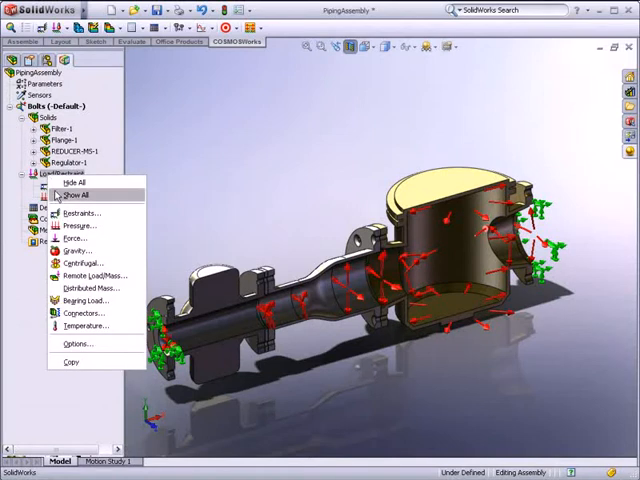
left_click(76, 196)
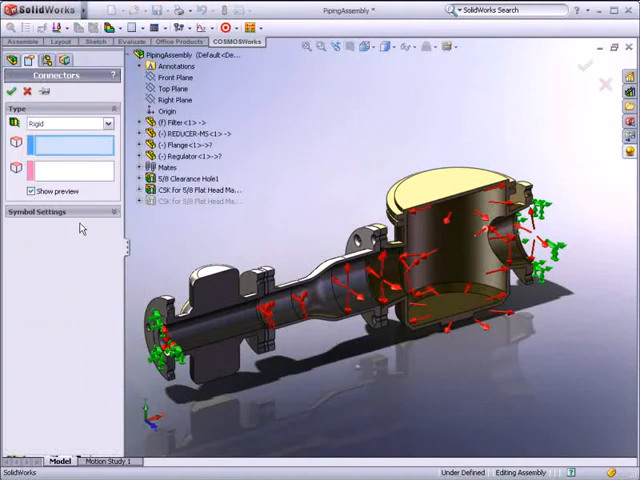
Define a bolt connector between the reducer flange hole face and Filter flange edge
left_click(104, 122)
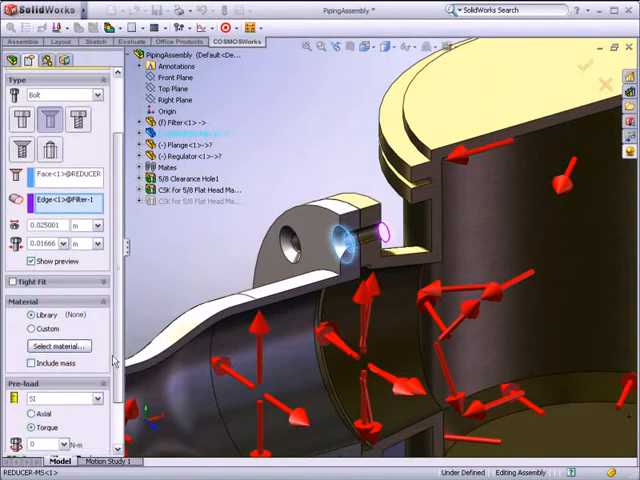
Assign a steel material from the library to the bolt connector
left_click(58, 300)
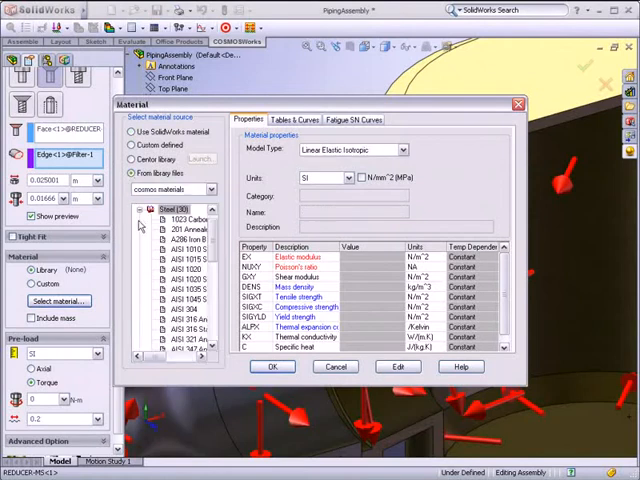
left_click(184, 310)
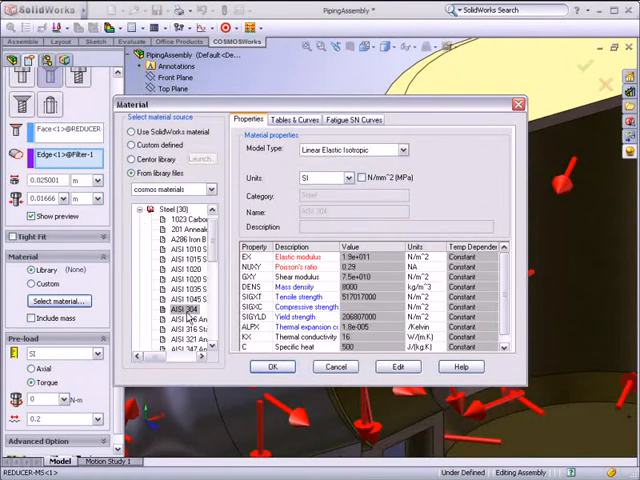
left_click(186, 308)
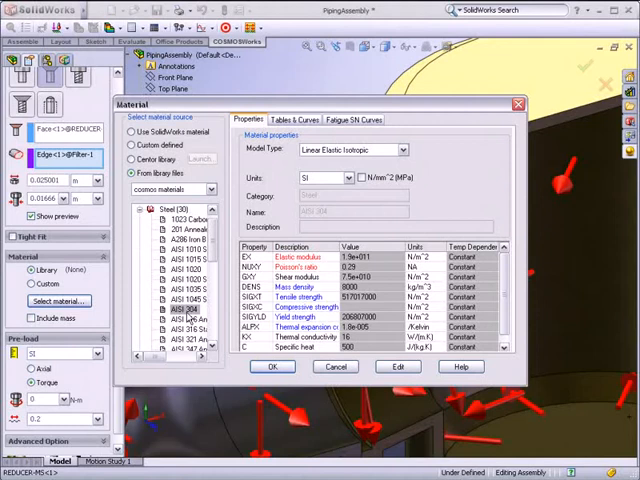
left_click(274, 366)
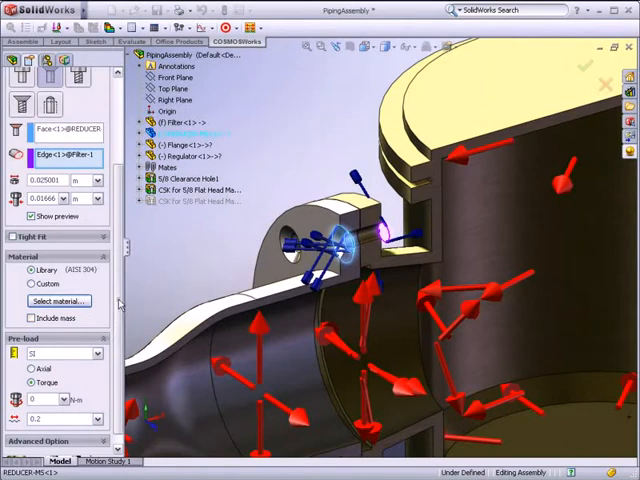
Confirm the bolt connector and propagate it to every hole in the flange series
left_click(96, 352)
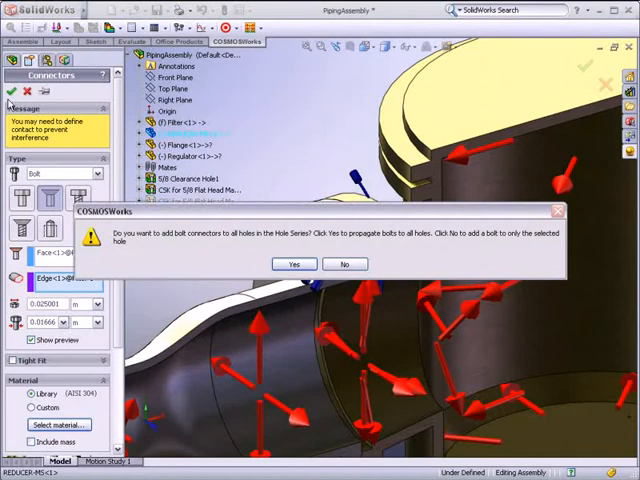
mouse_move(218, 250)
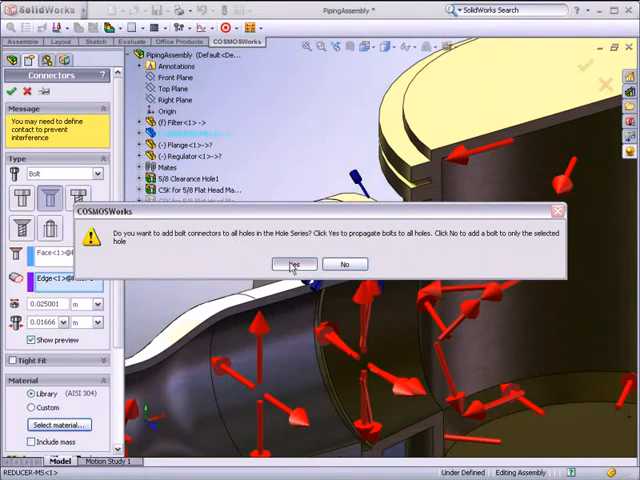
left_click(292, 264)
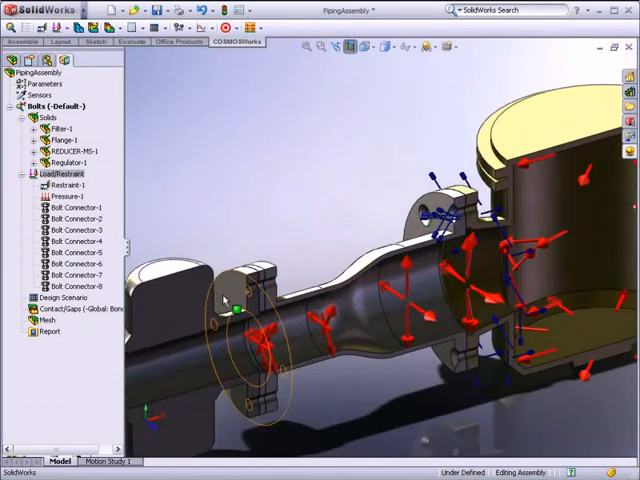
Define a second bolt connector between the Regulator and reducer flange edges with advanced options
right_click(64, 172)
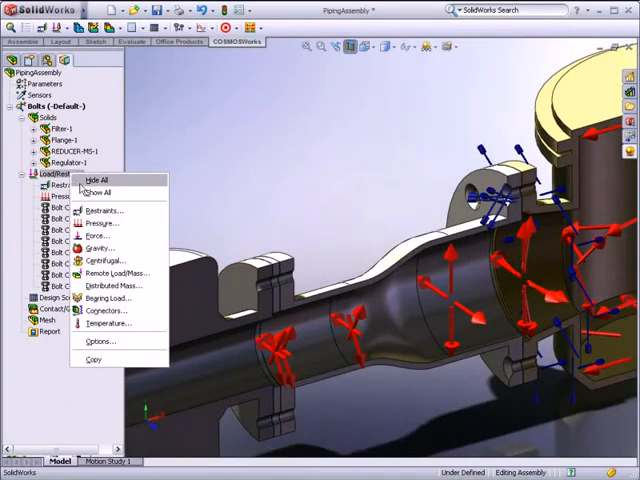
left_click(104, 312)
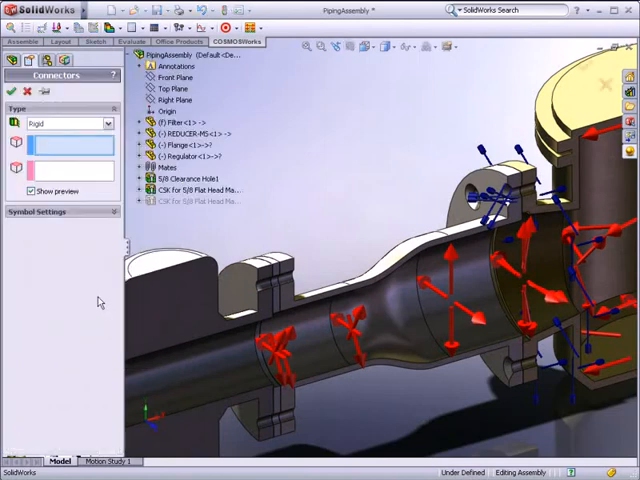
left_click(64, 122)
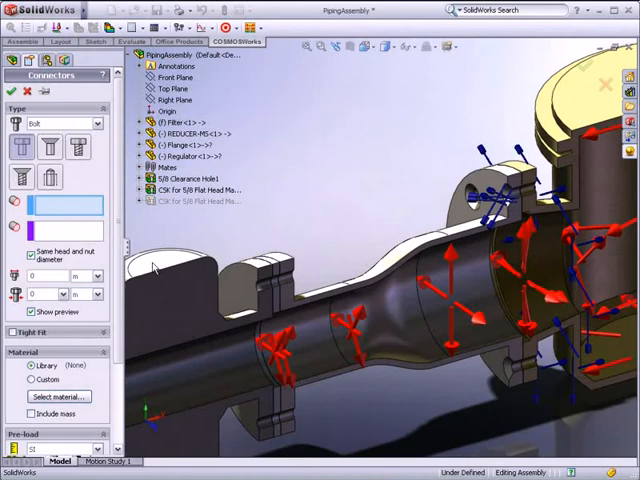
left_click(180, 320)
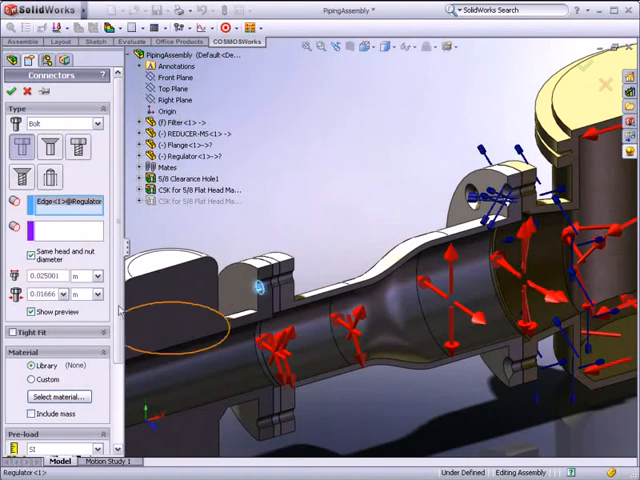
left_click(300, 278)
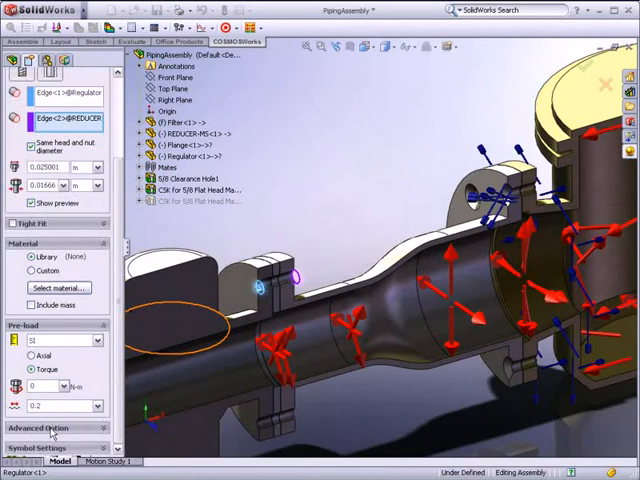
left_click(42, 428)
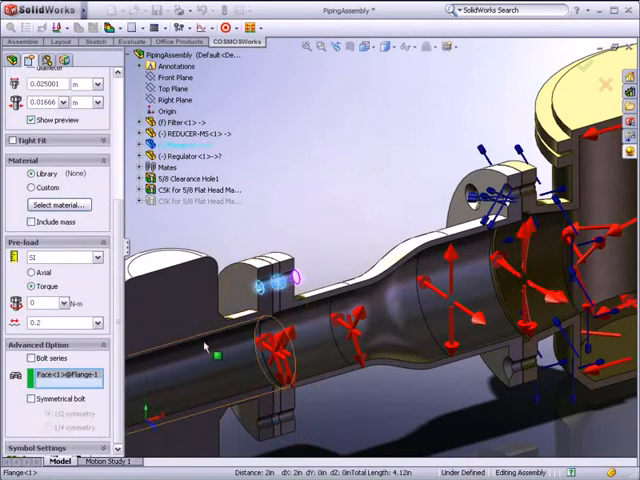
left_click(96, 340)
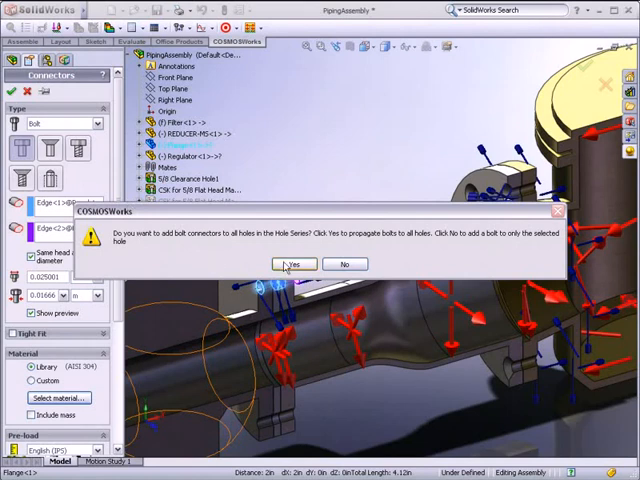
Propagate the second bolt to all holes, turn off Section View and edit the Default configuration
left_click(292, 264)
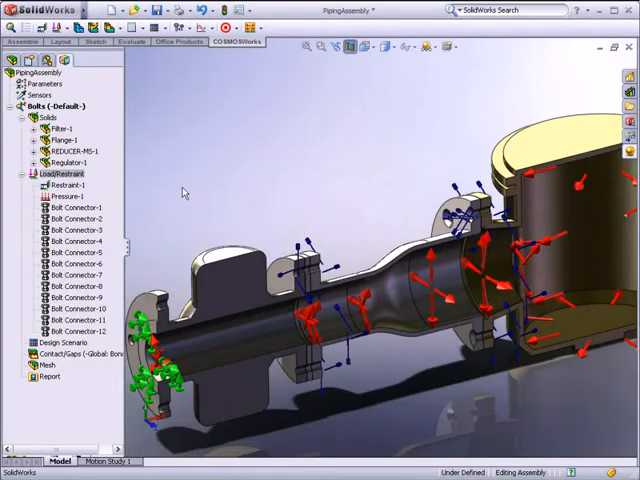
mouse_move(352, 48)
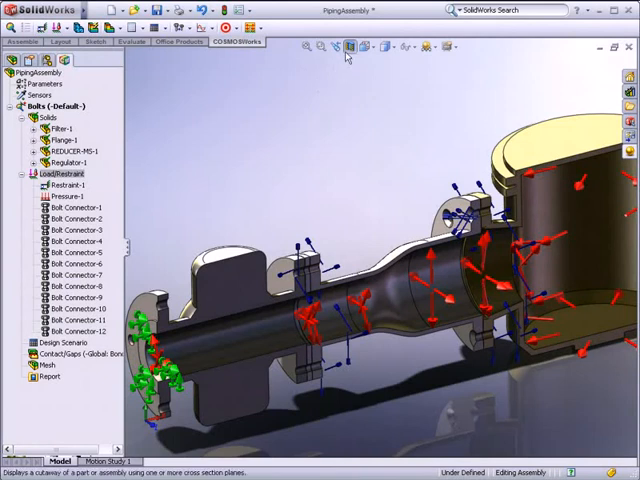
left_click(352, 46)
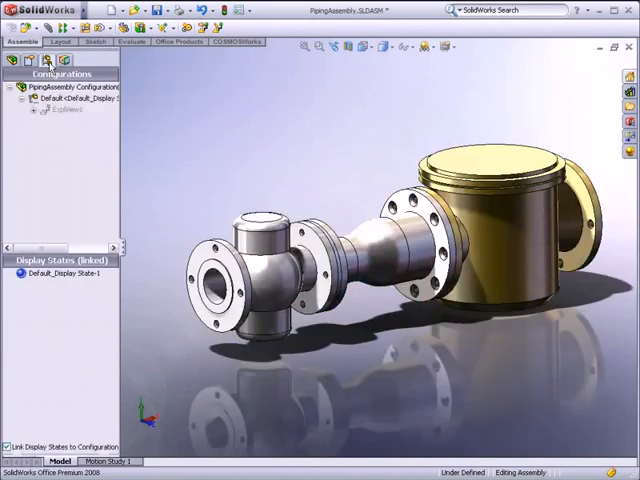
right_click(60, 98)
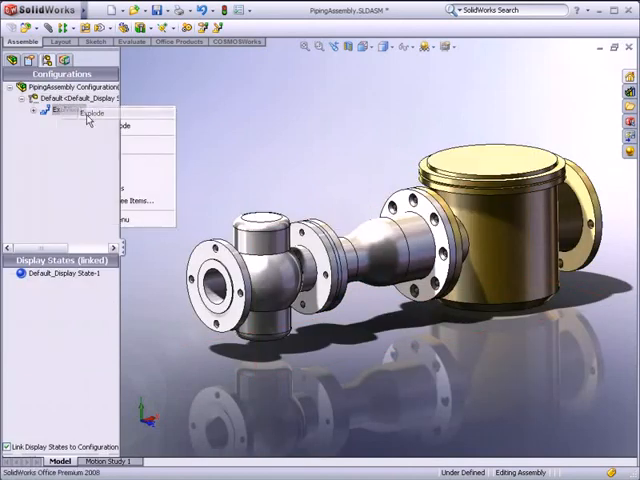